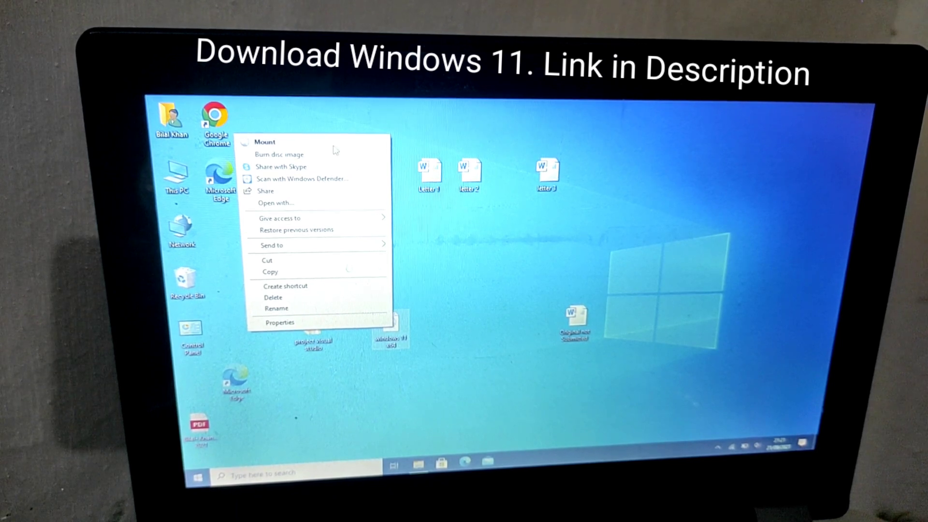
Mount the Windows 11 ISO as DVD Drive (F:) and launch setup.exe from its file list.
click(334, 149)
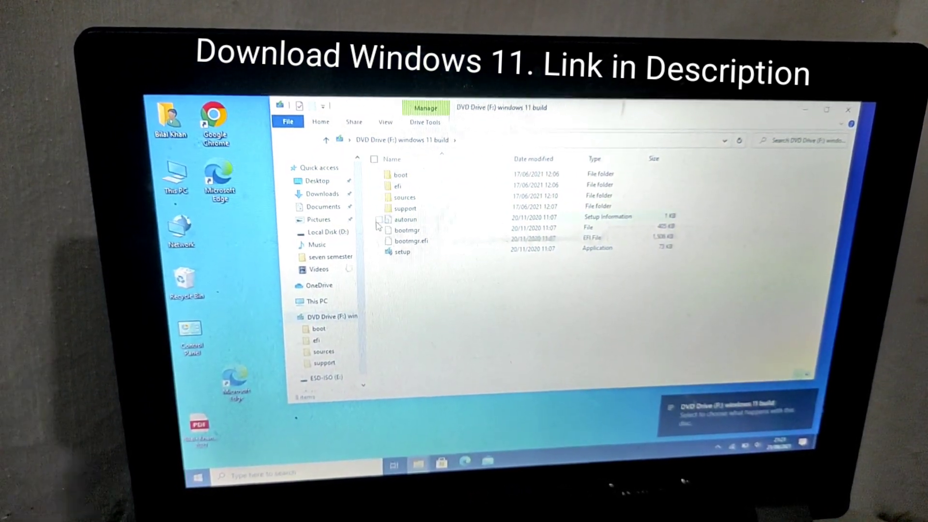
click(401, 251)
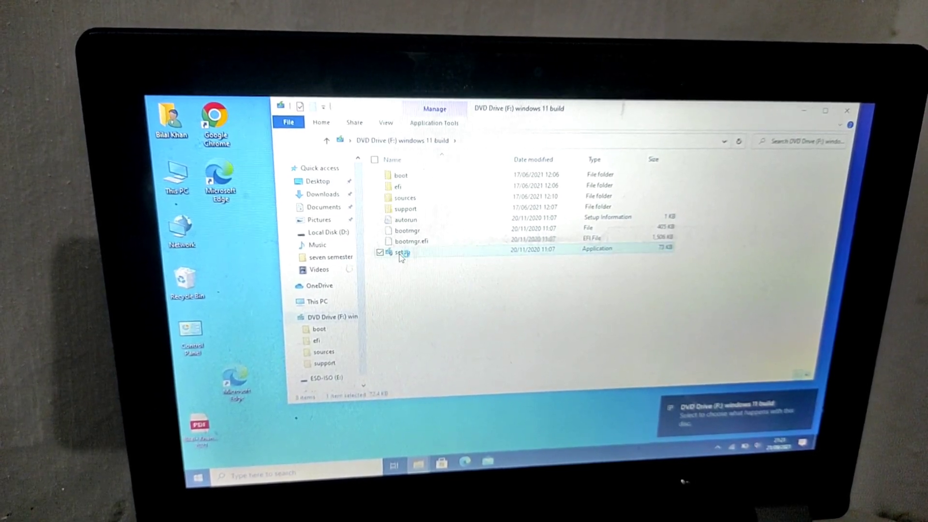
double_click(401, 252)
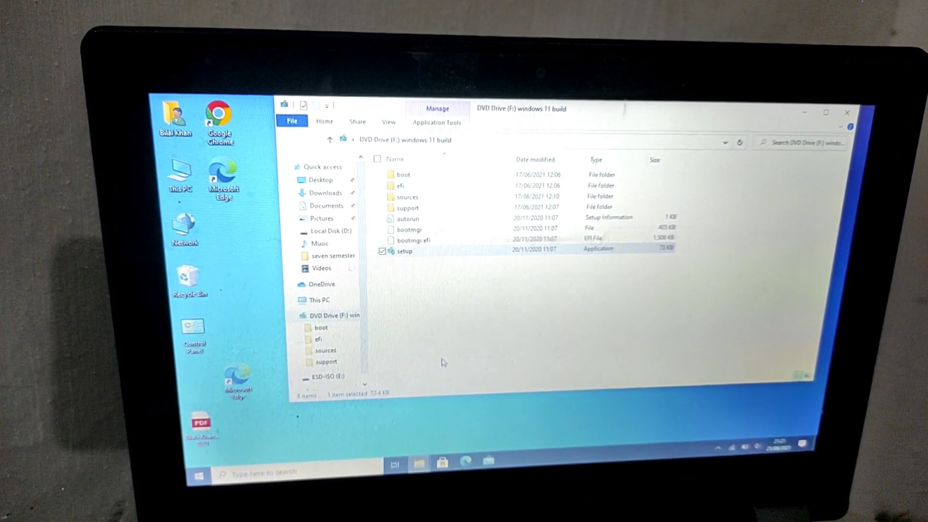
Start setup.exe, choose 'Not right now' for updates and continue to the license terms.
double_click(404, 252)
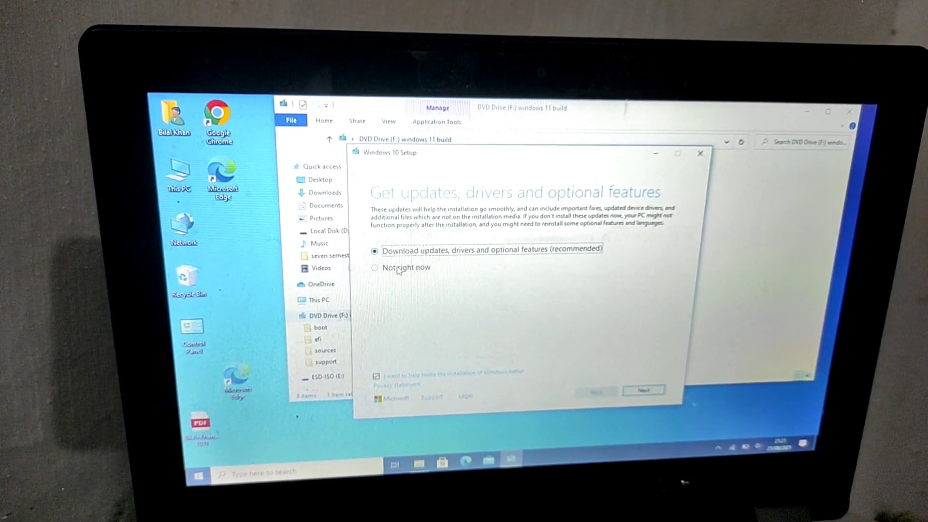
click(373, 266)
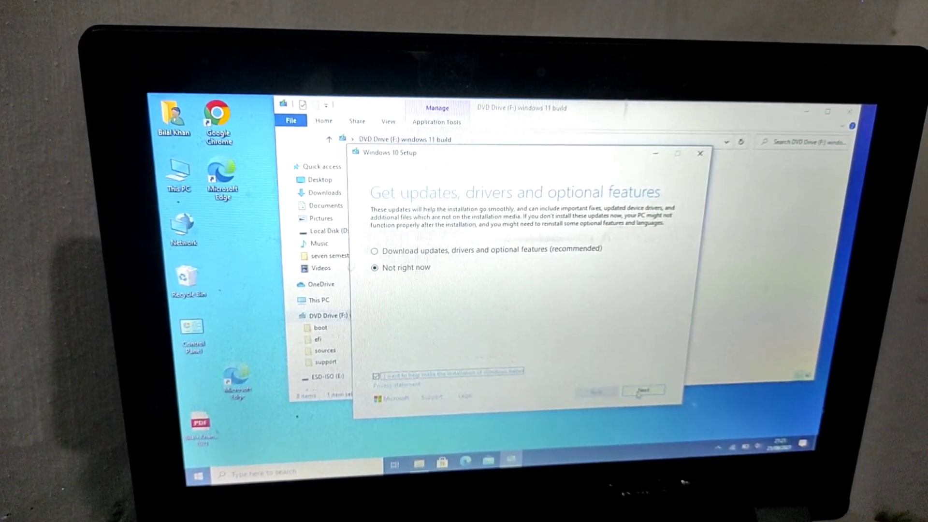
click(642, 390)
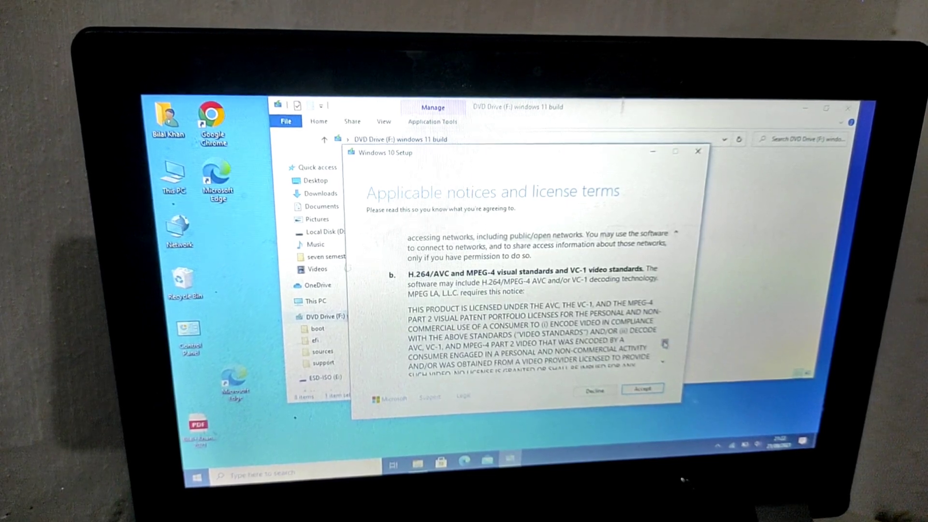
Review the license terms before accepting and letting the Windows 11 upgrade run to completion.
scroll(down, 3)
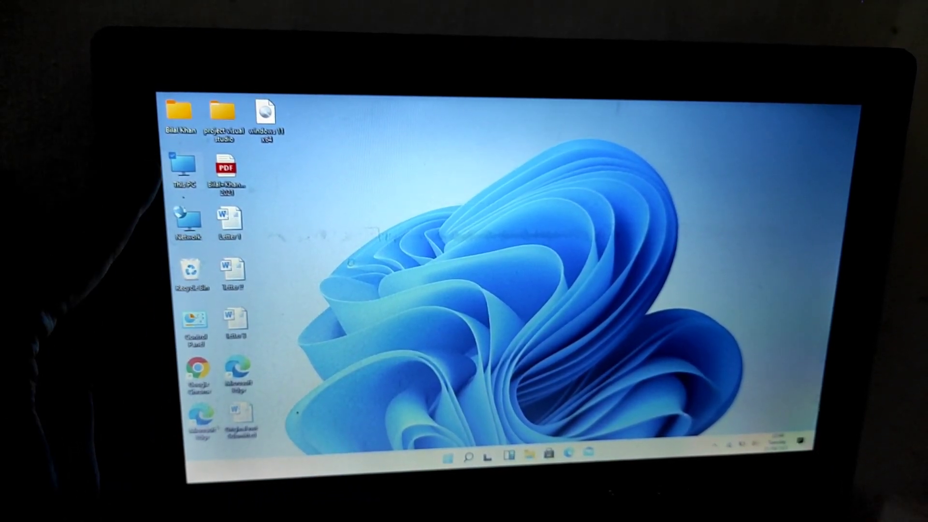
Show Settings > Personalization > Themes, then bring up the new Windows 11 Start menu.
double_click(183, 166)
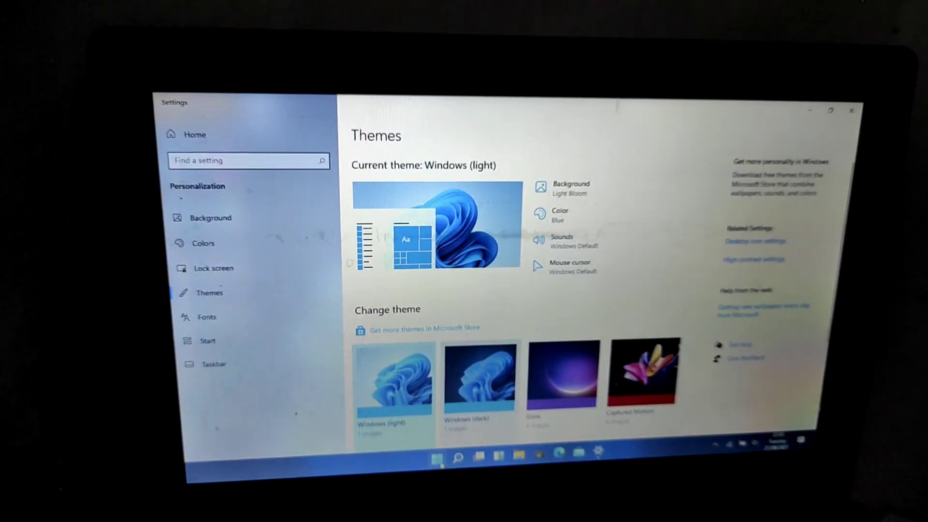
click(437, 458)
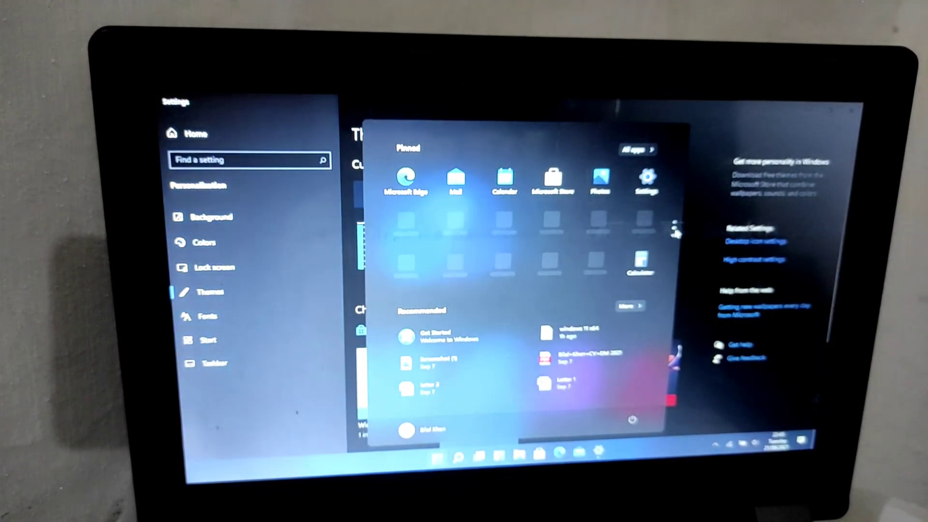